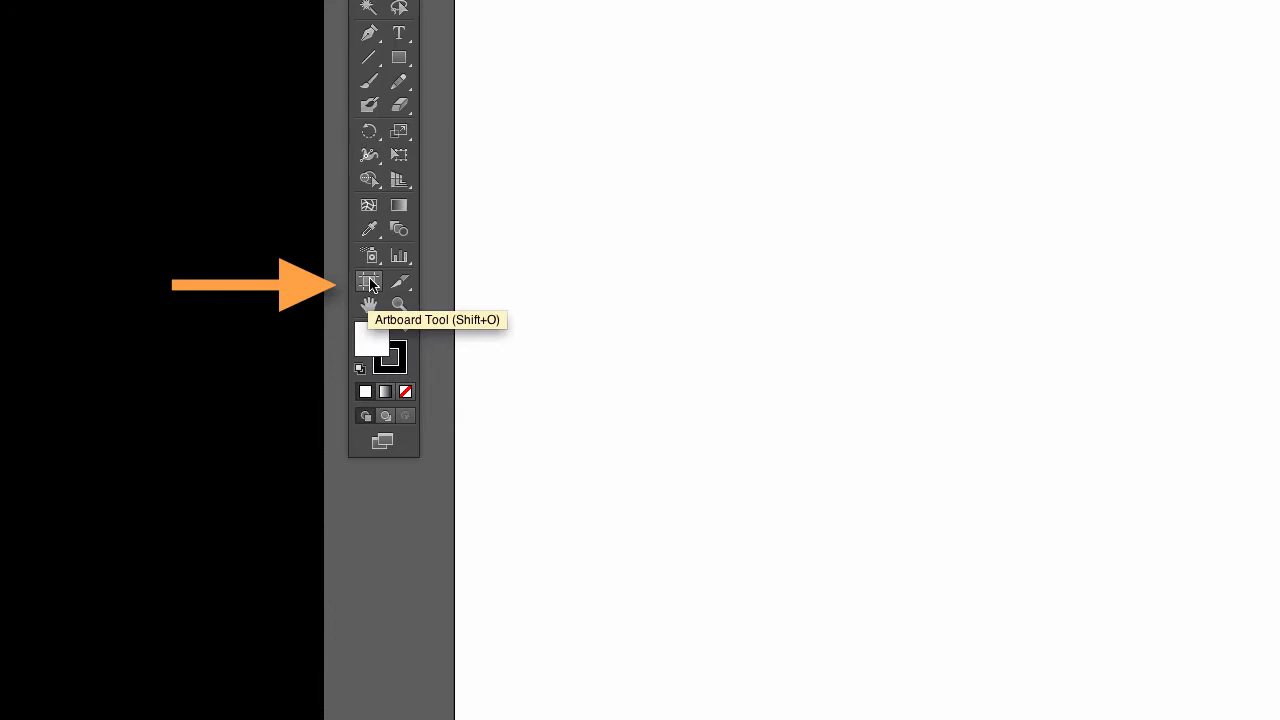
Step: Activate the Artboard Tool so Artboard 1 enters artboard editing mode
click(368, 280)
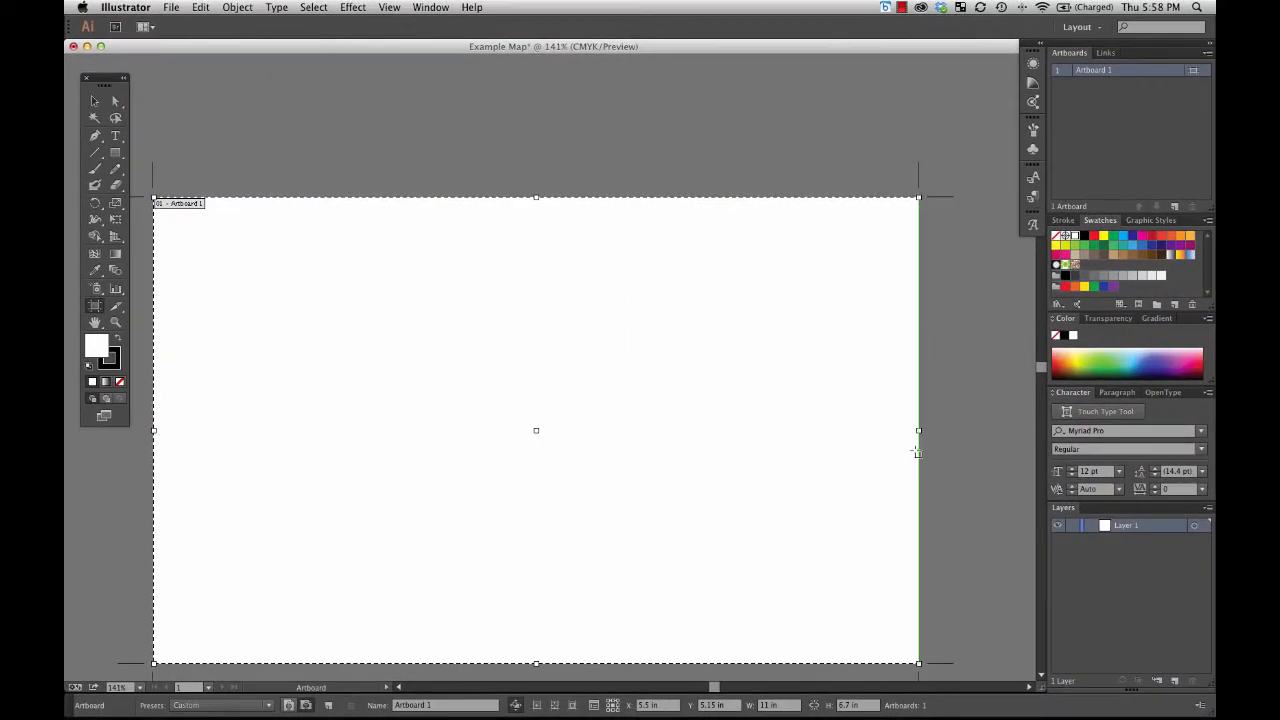
Step: Drag Artboard 1's right edge handle inward to reduce its width
drag(916, 432, 708, 432)
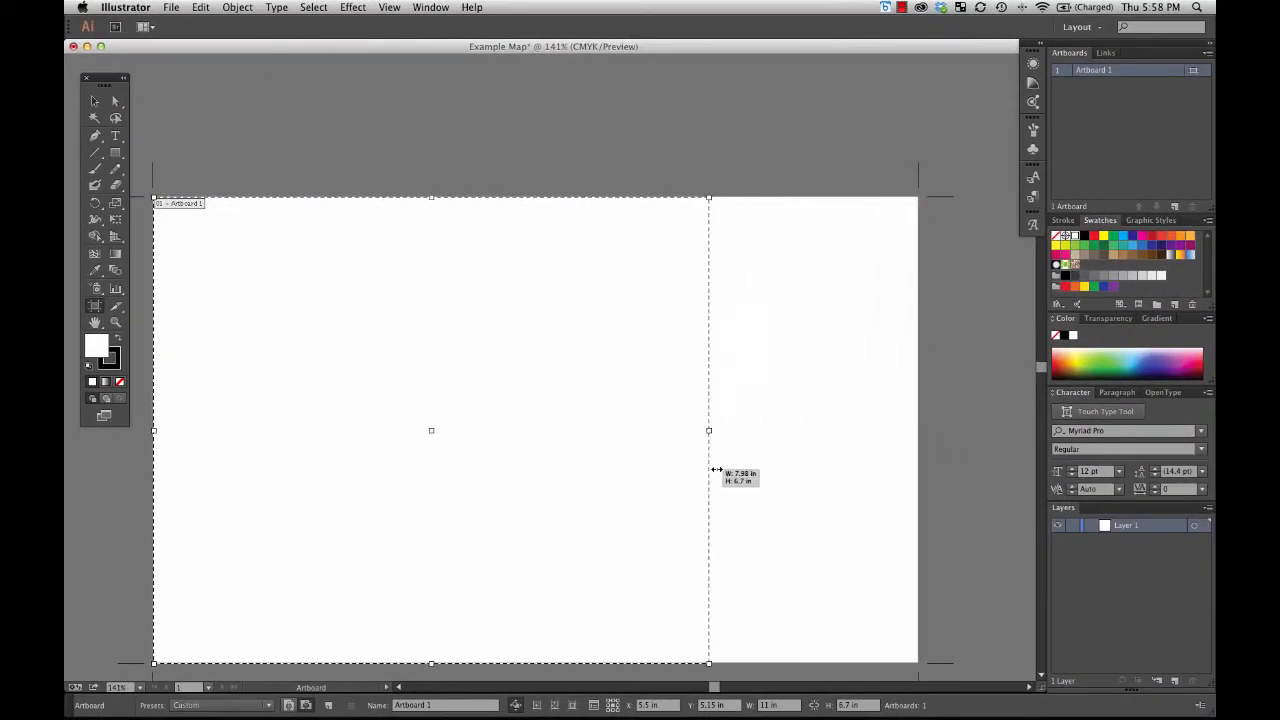
drag(710, 432, 676, 432)
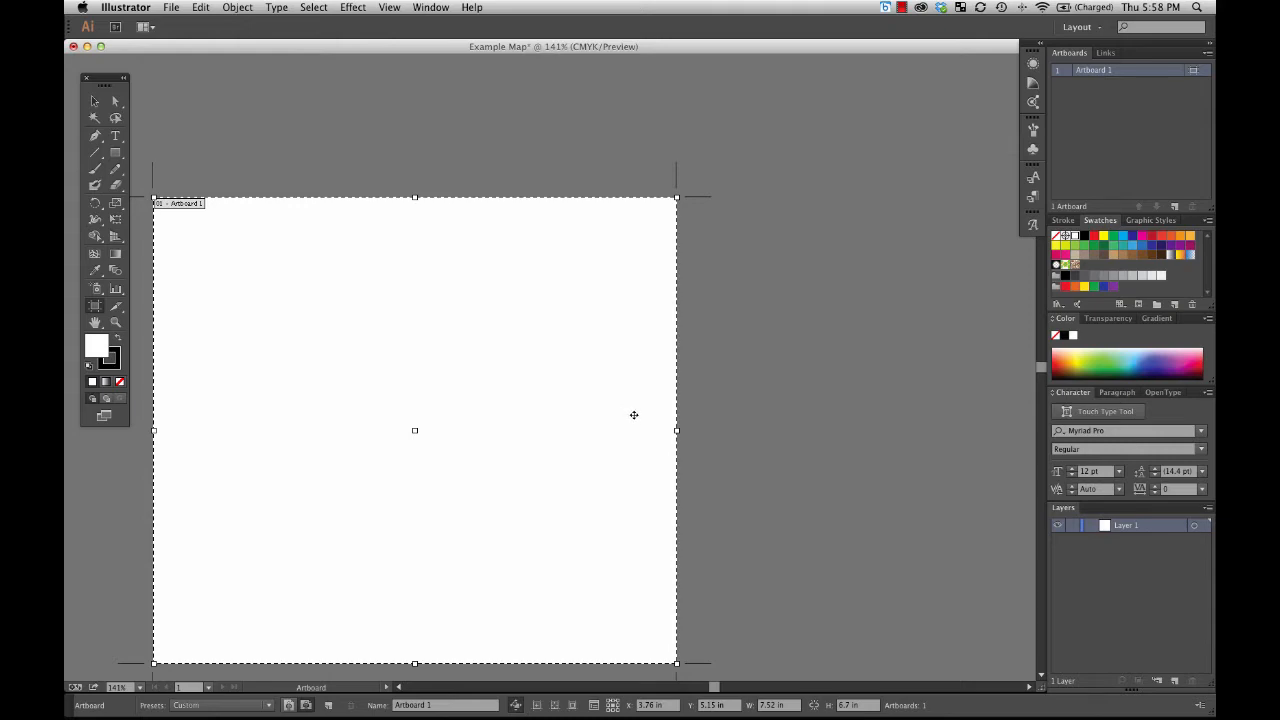
mouse_move(712, 504)
text(5)
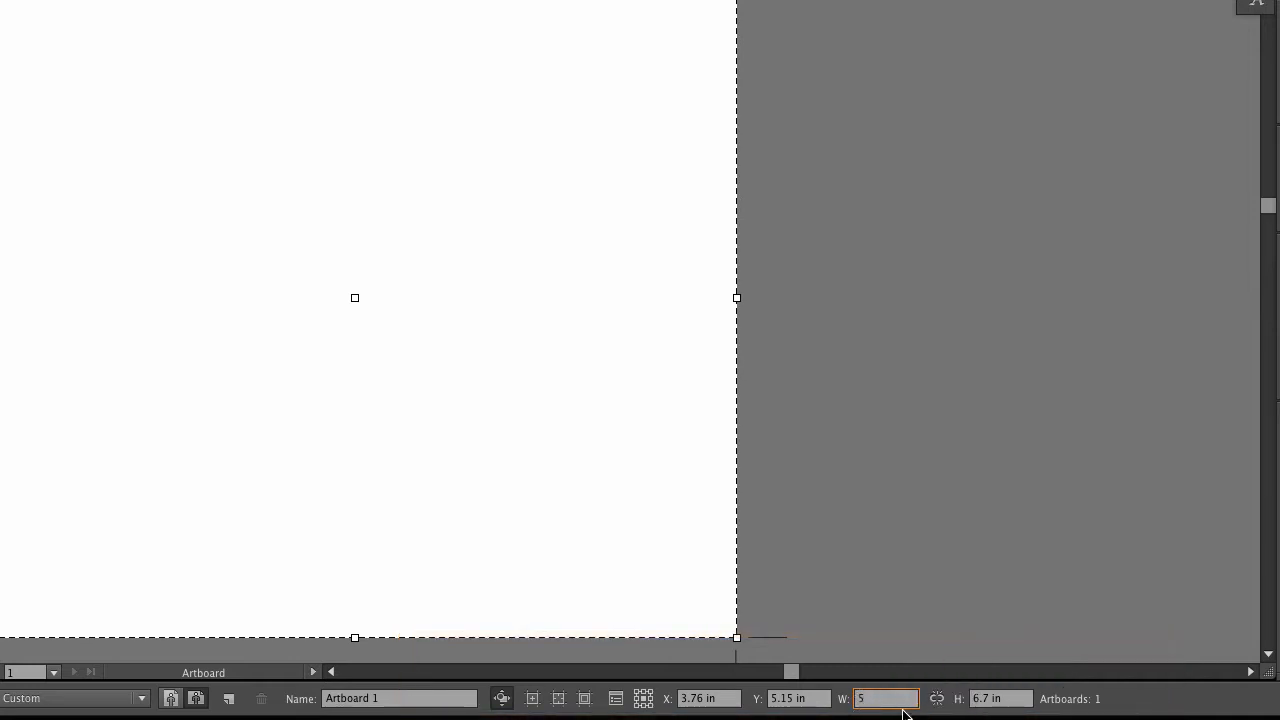
Step: Set the artboard to 5 in wide by 3 in high in the Control panel
click(1000, 698)
text(3)
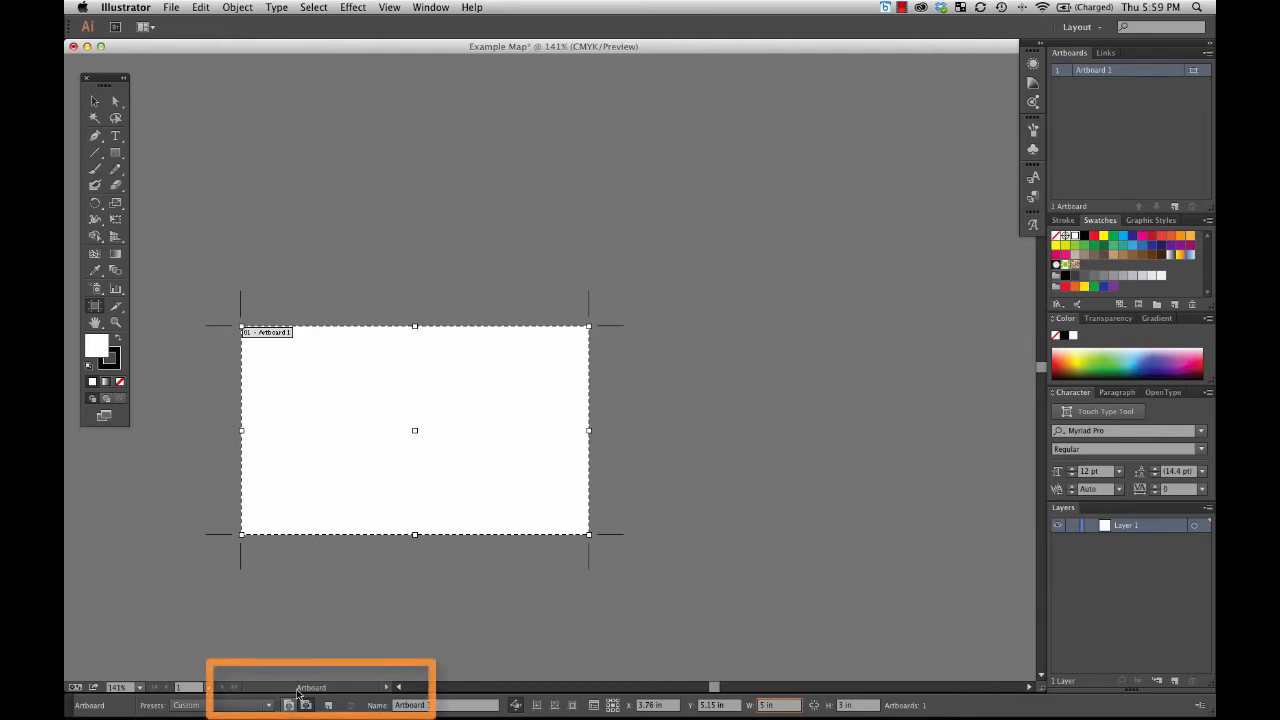
click(288, 704)
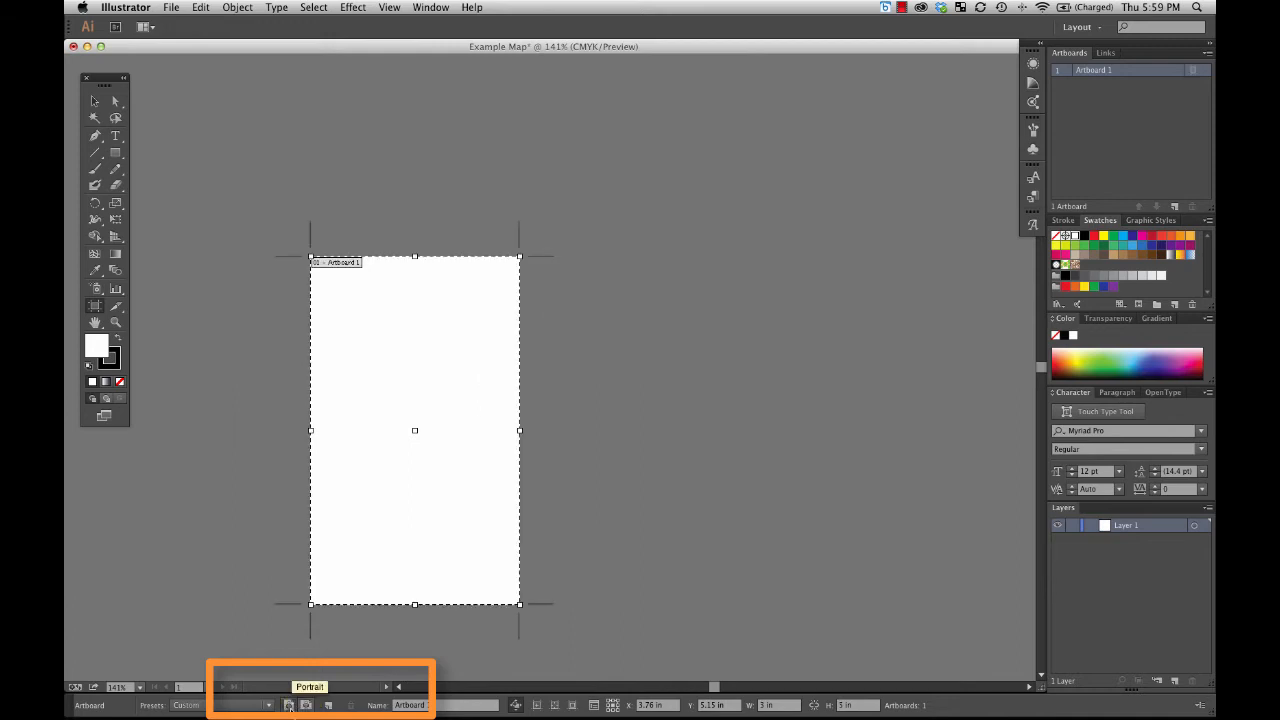
click(306, 704)
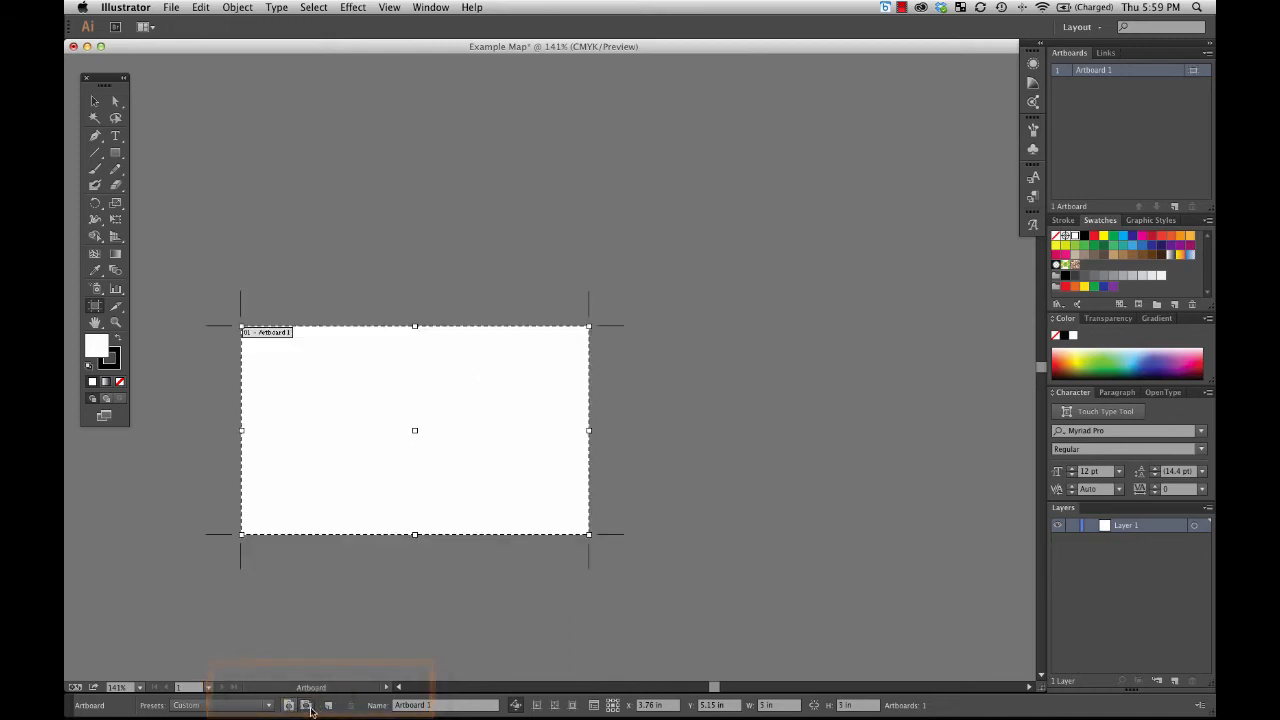